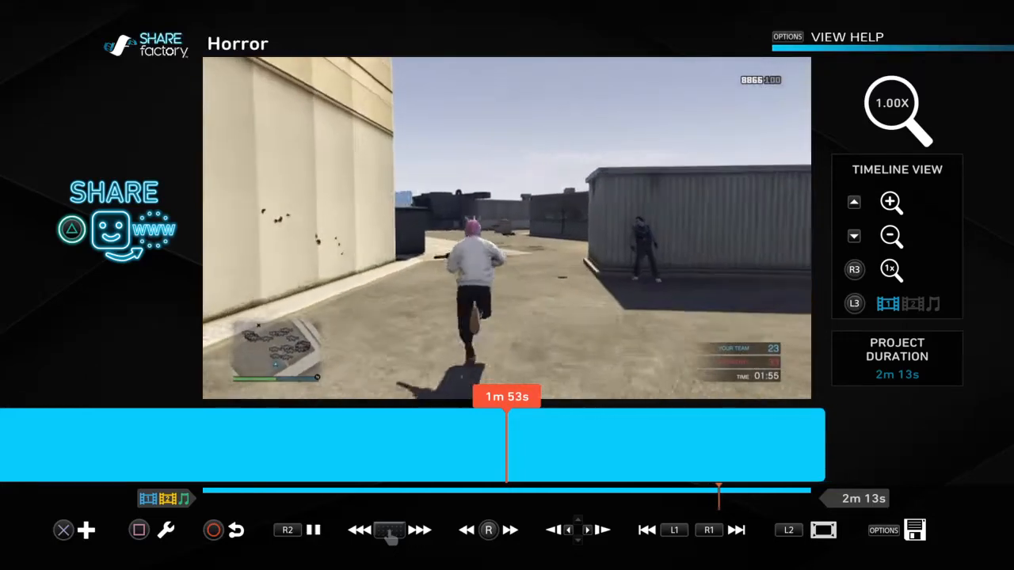
- Freeze the Horror timeline preview at 1m 53s as the masked player crosses the rooftop
click(312, 530)
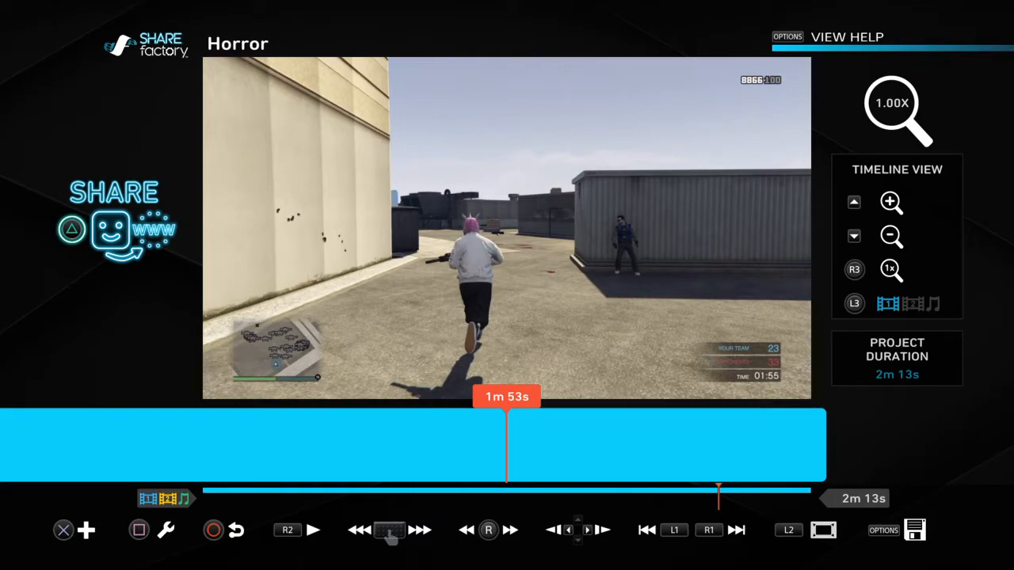
- Play the preview forward past 2m 6s, then return and hold at 2m 1s
click(312, 530)
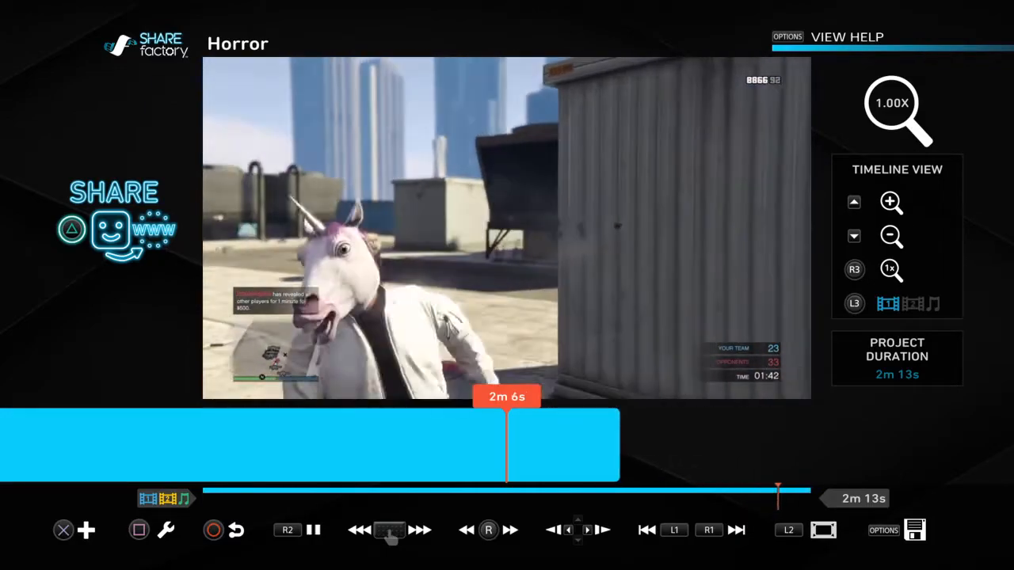
click(419, 530)
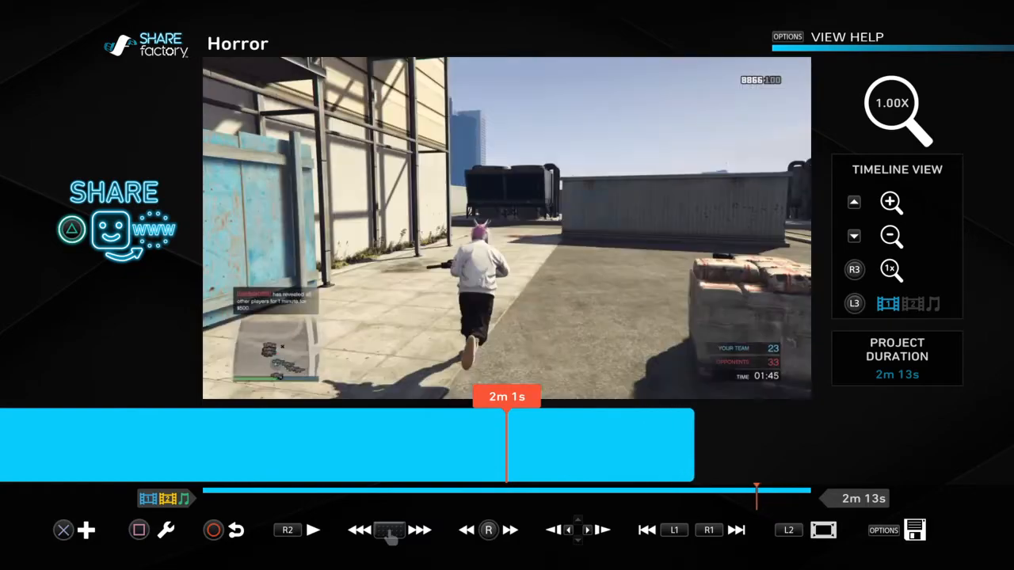
- Replay from 2m 1s through the death, step back to 2m 2s, and play again
click(313, 530)
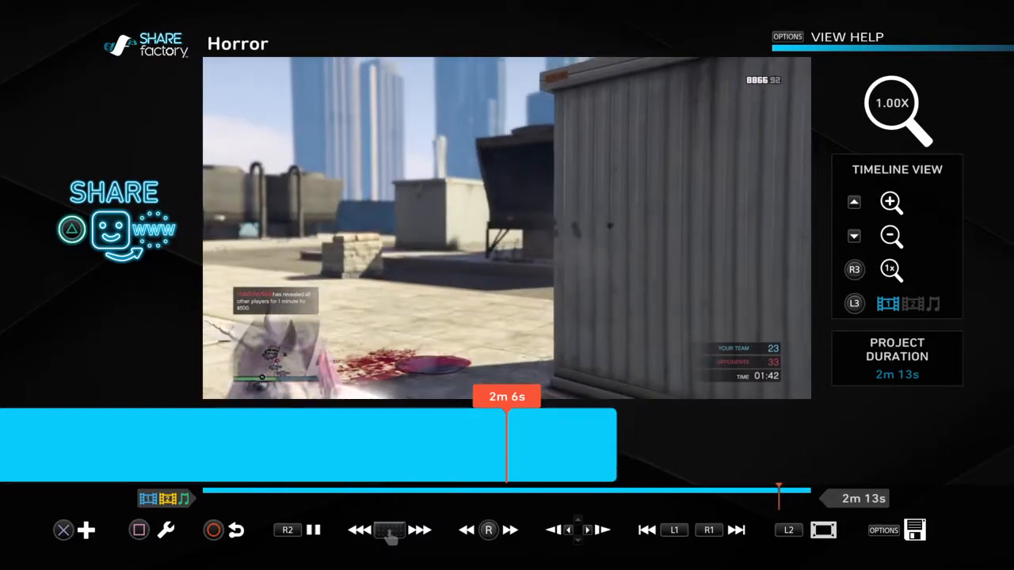
click(417, 530)
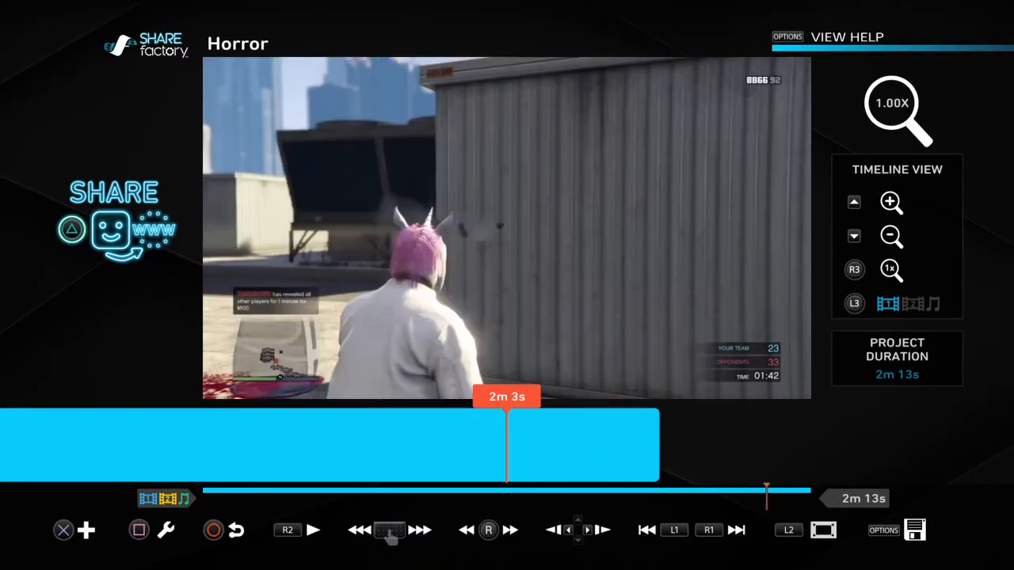
click(313, 530)
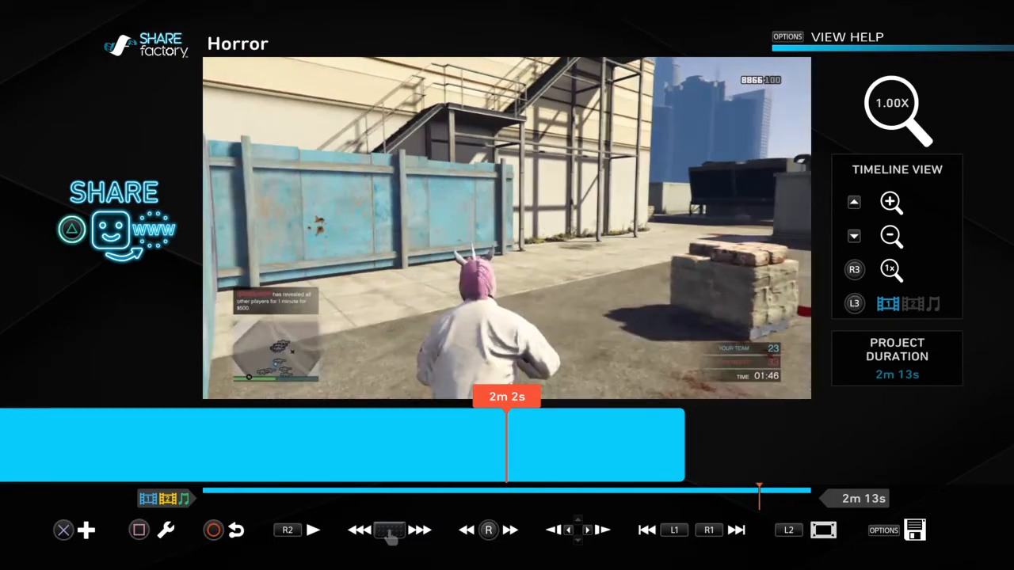
click(313, 529)
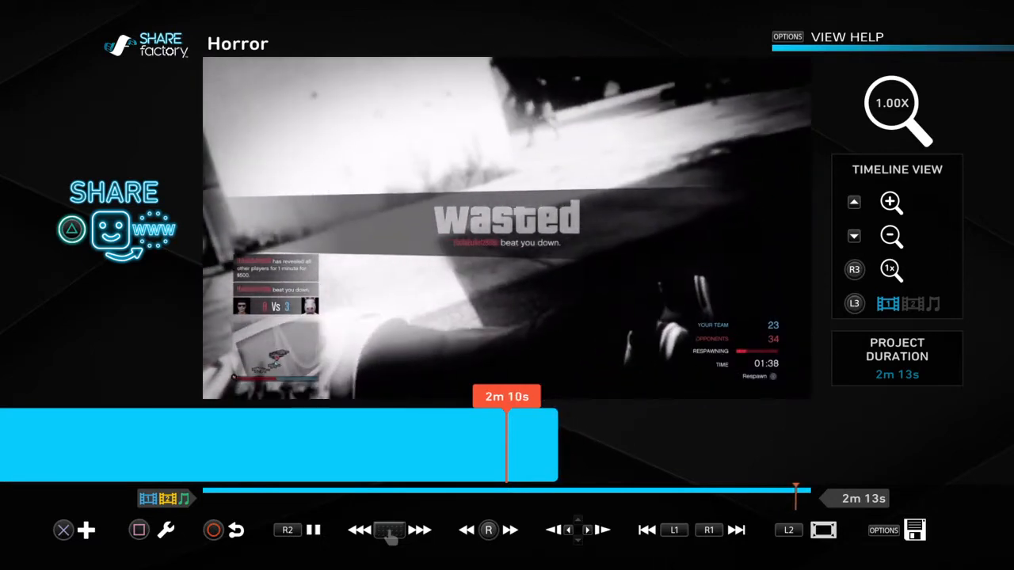
- Stop at the 2m 10s Wasted screen and hold the preview back at 2m 3s
click(313, 530)
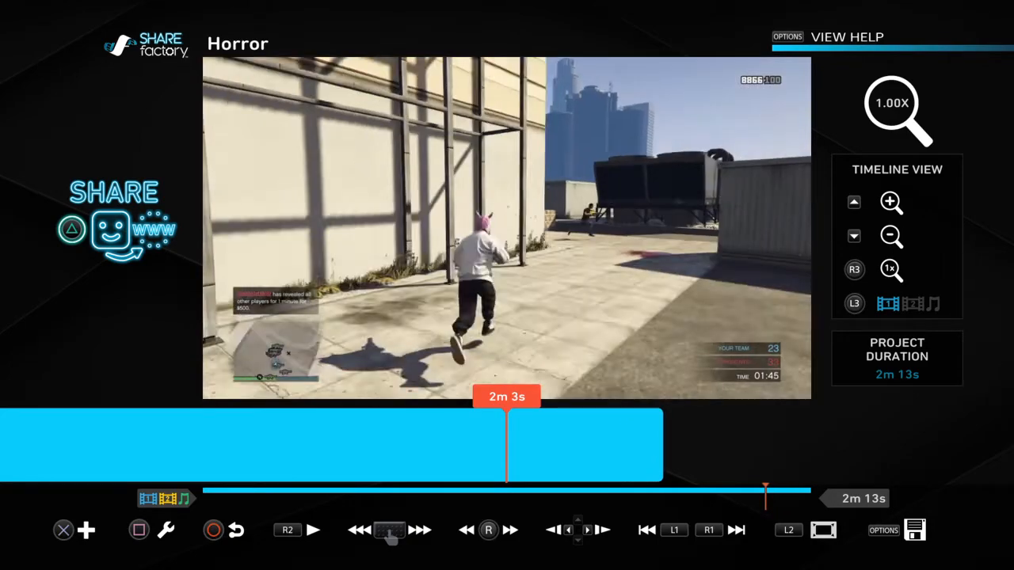
- Step back to the 2m 2s shootout and resume playback toward 2m 4s
click(312, 530)
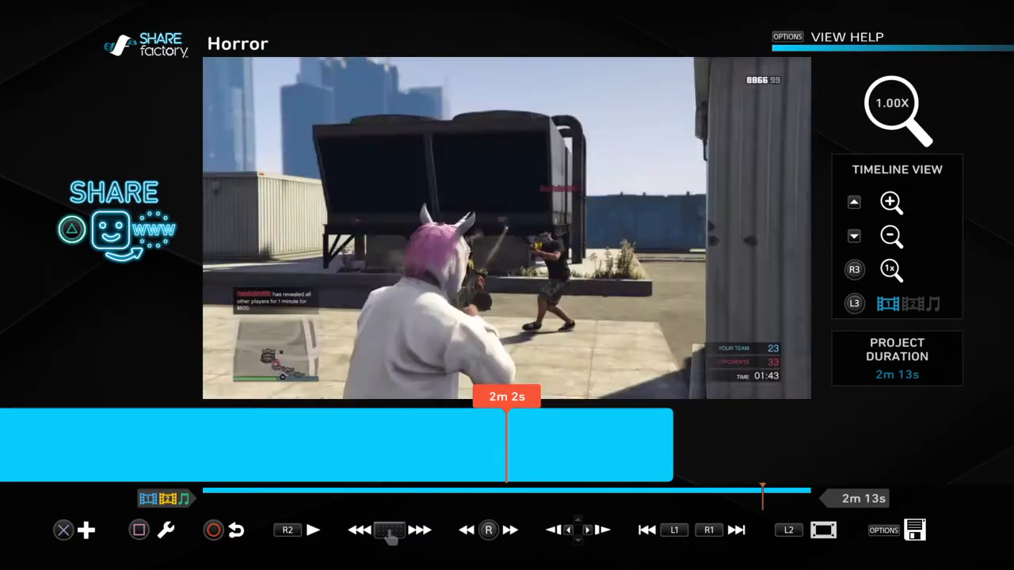
click(313, 530)
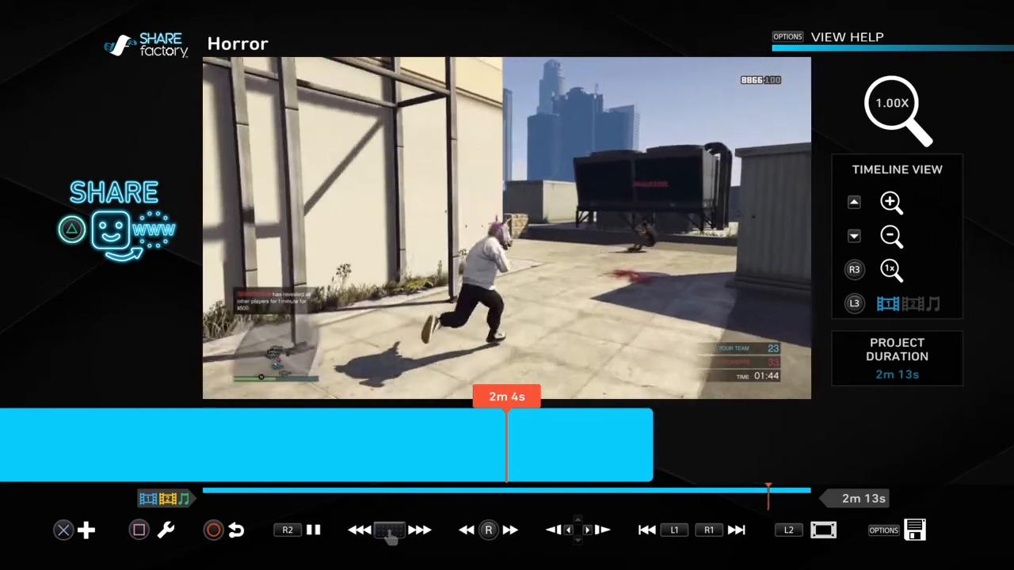